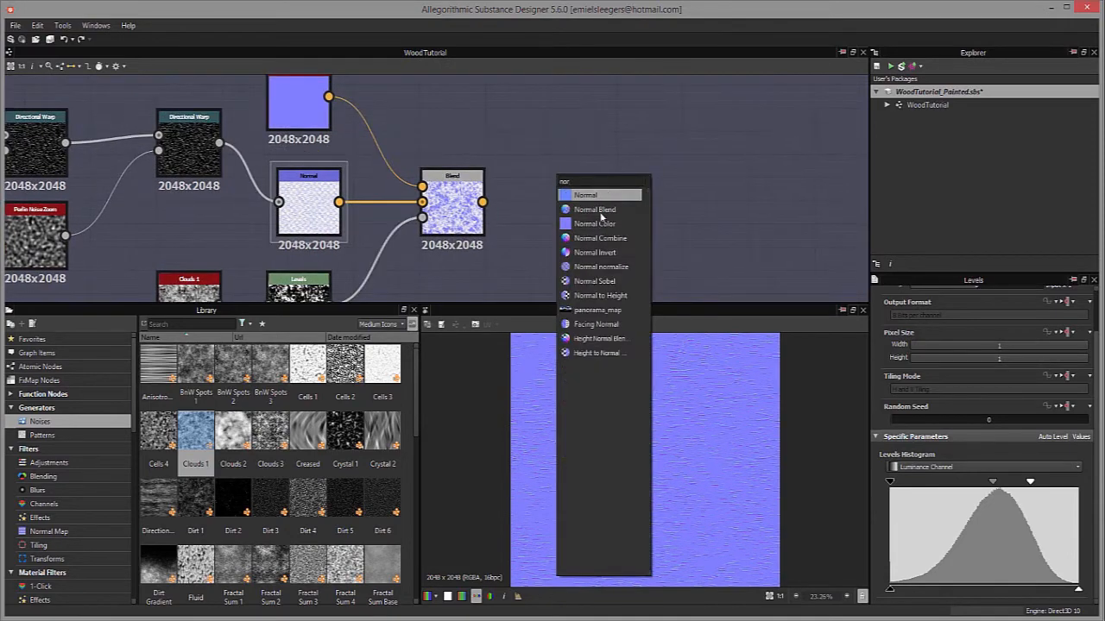
Expose the Switch node's switch parameter as a graph input named PaintRoughness.
click(594, 209)
text(Ro)
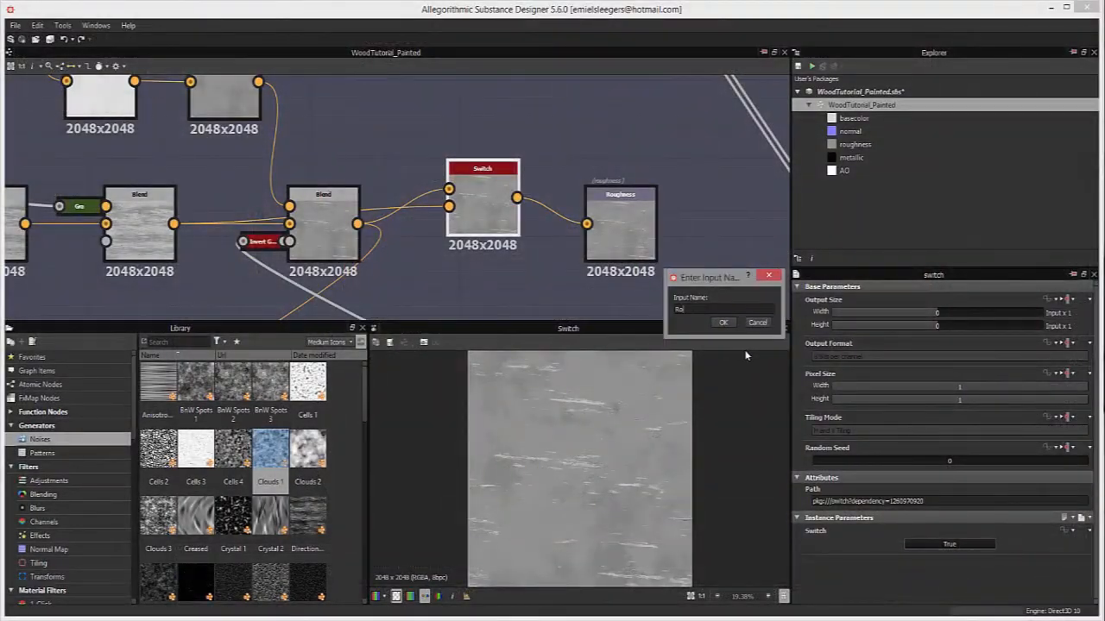
text(PaintRoughness)
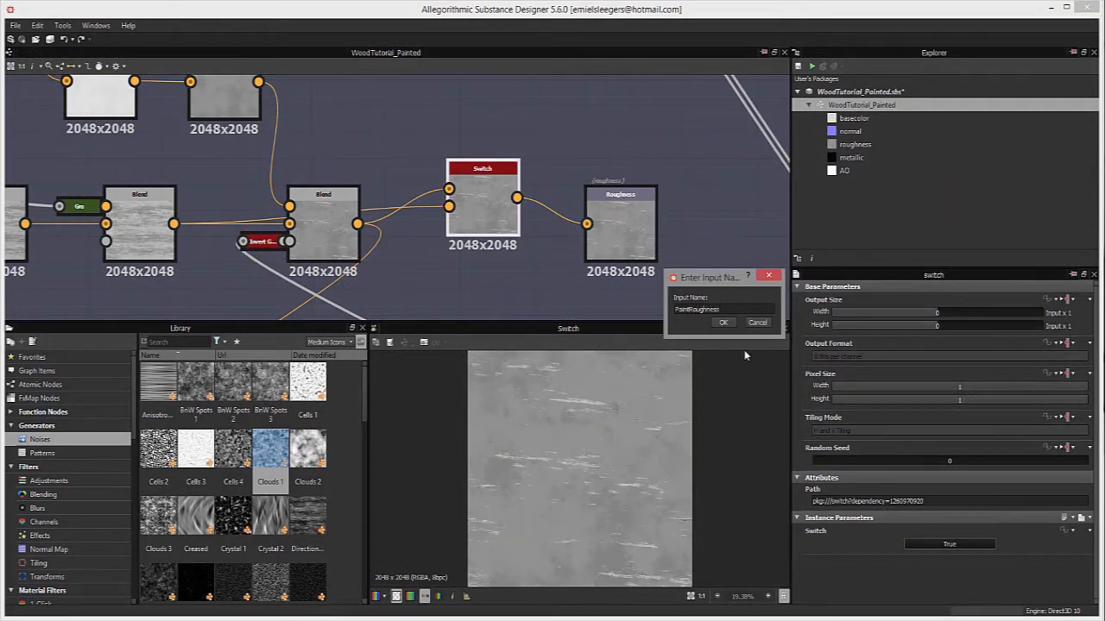